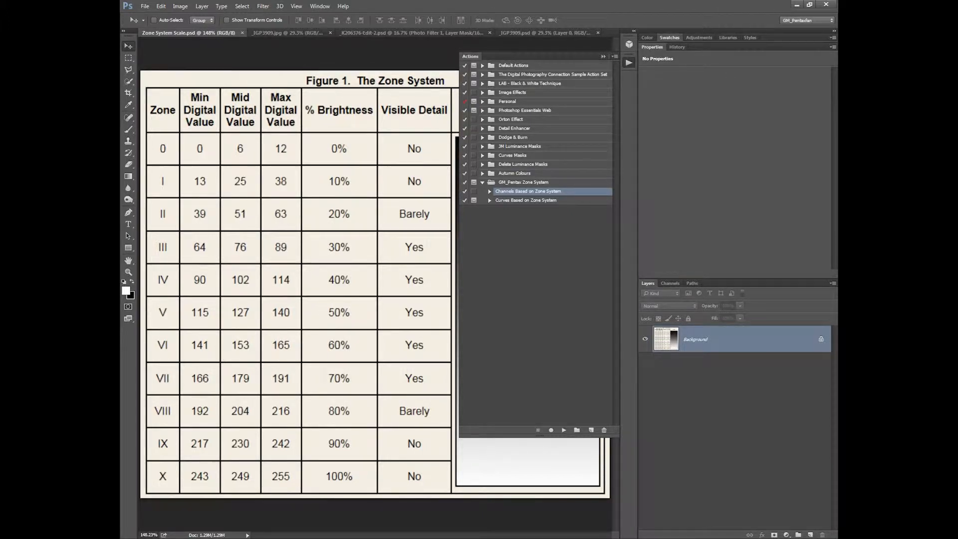
Step: Start a Color Range selection on the gradient and review the available tonal ranges
{"action": "left_click", "coordinate": [241, 6]}
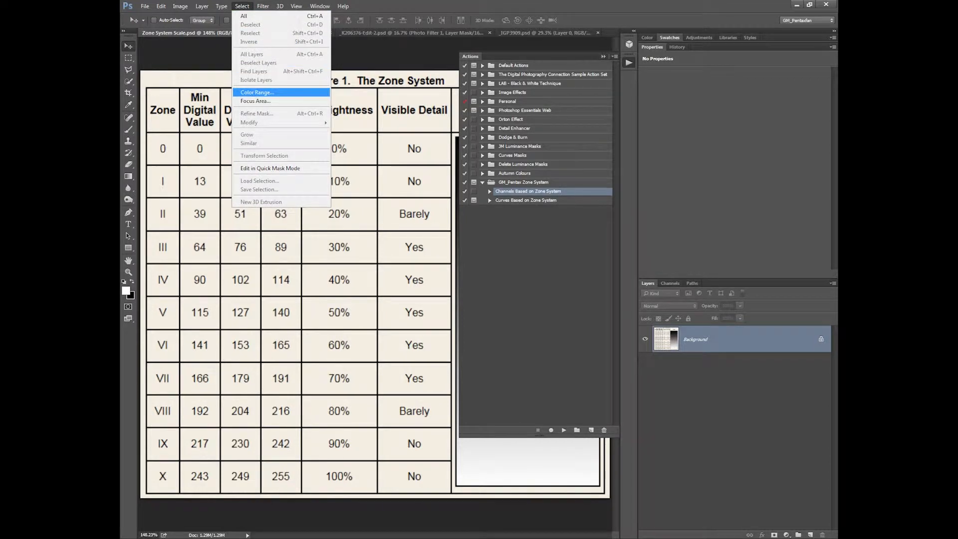
{"action": "left_click", "coordinate": [257, 92]}
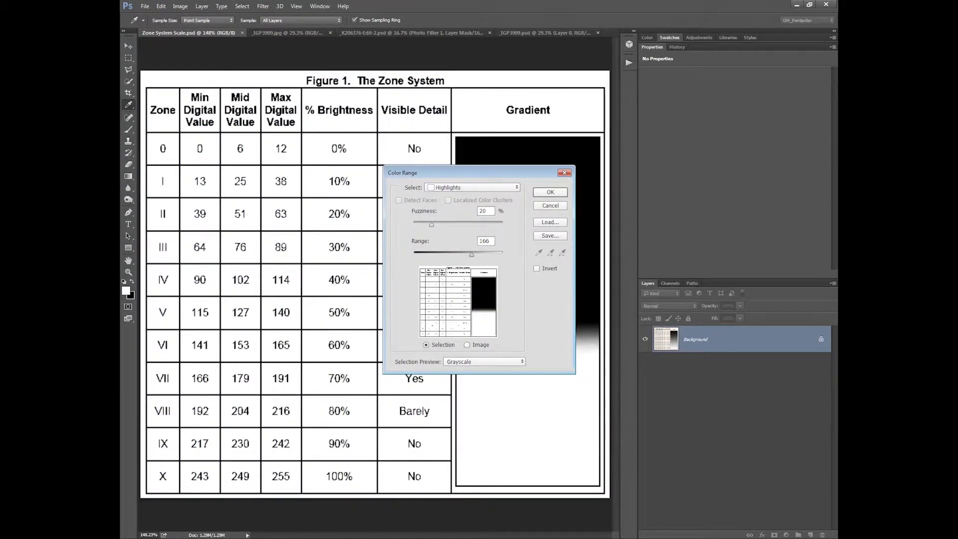
{"action": "left_click_drag", "start_coordinate": [402, 173], "coordinate": [607, 107]}
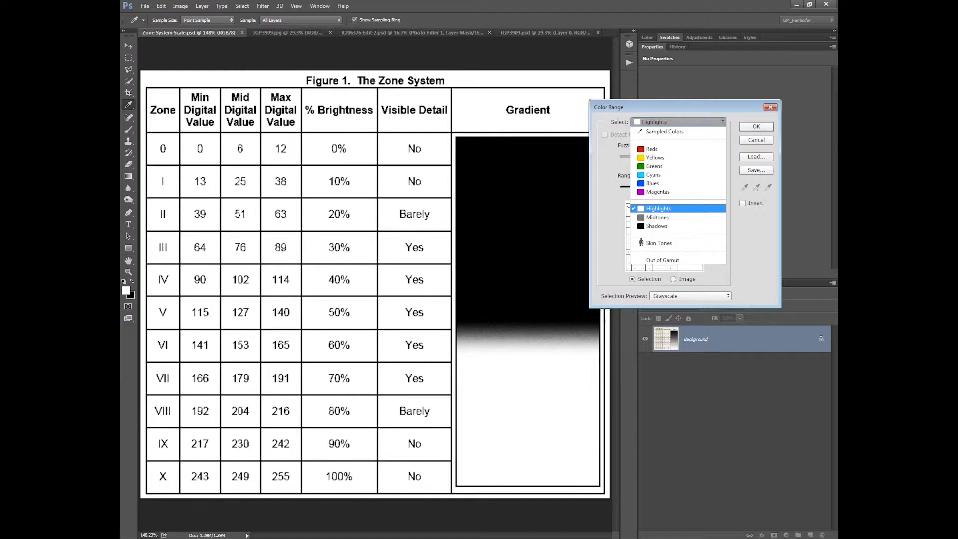
{"action": "left_click", "coordinate": [657, 207]}
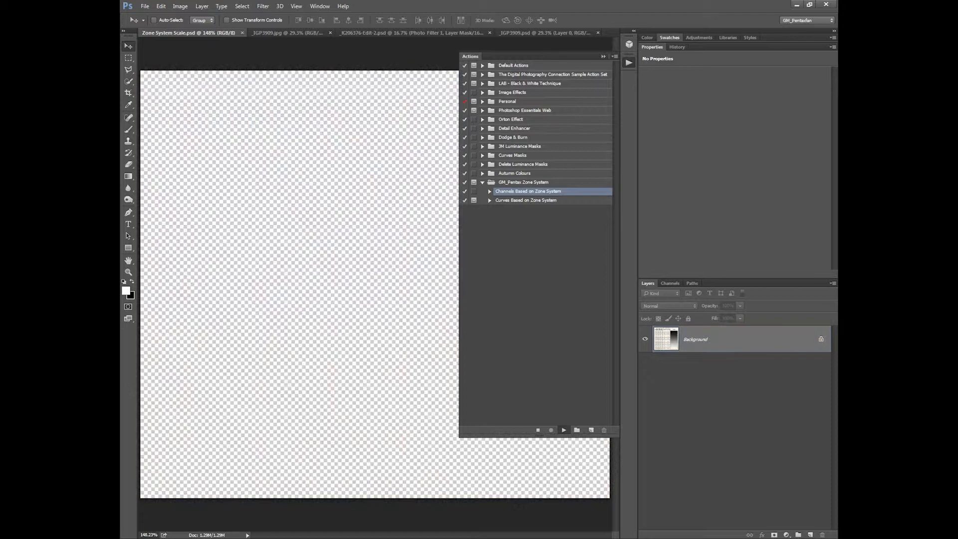
Step: Run the Channels Based on Zone System action, creating Zone 0–10 channels, and return to Layers
{"action": "left_click", "coordinate": [671, 283]}
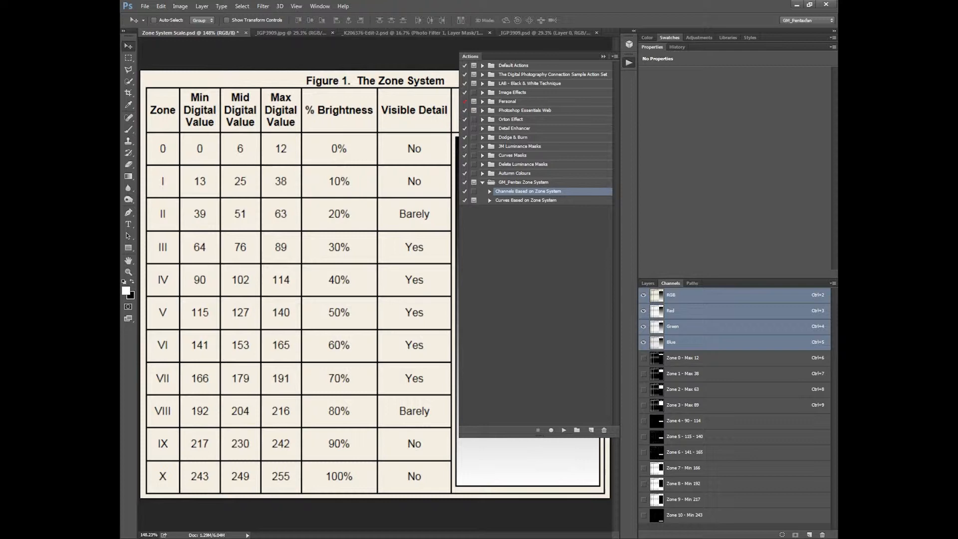
{"action": "left_click", "coordinate": [646, 282]}
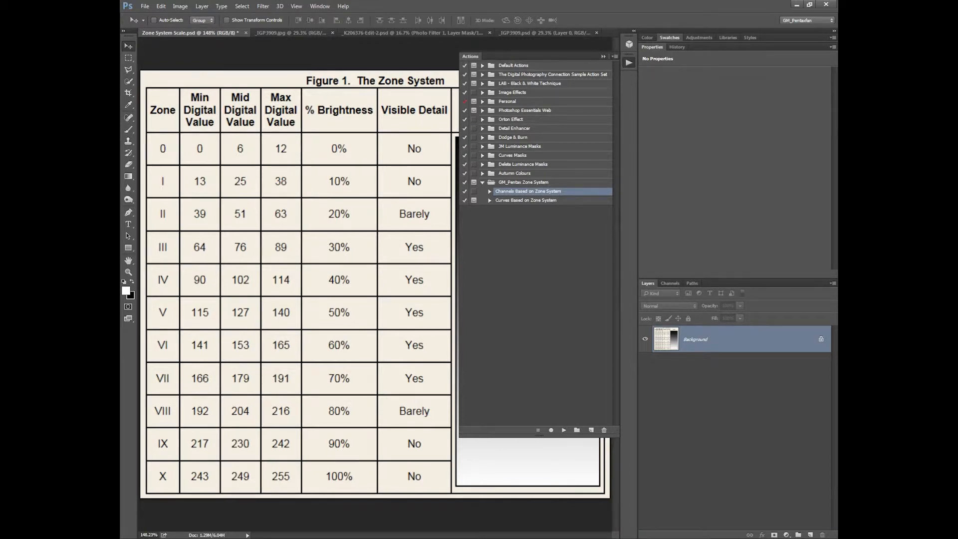
{"action": "left_click", "coordinate": [489, 199]}
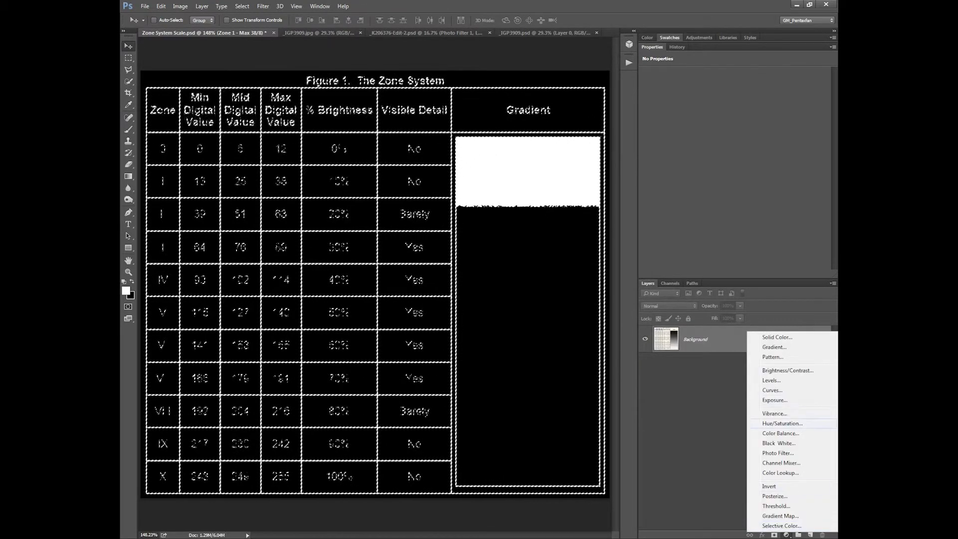
{"action": "left_click", "coordinate": [771, 390]}
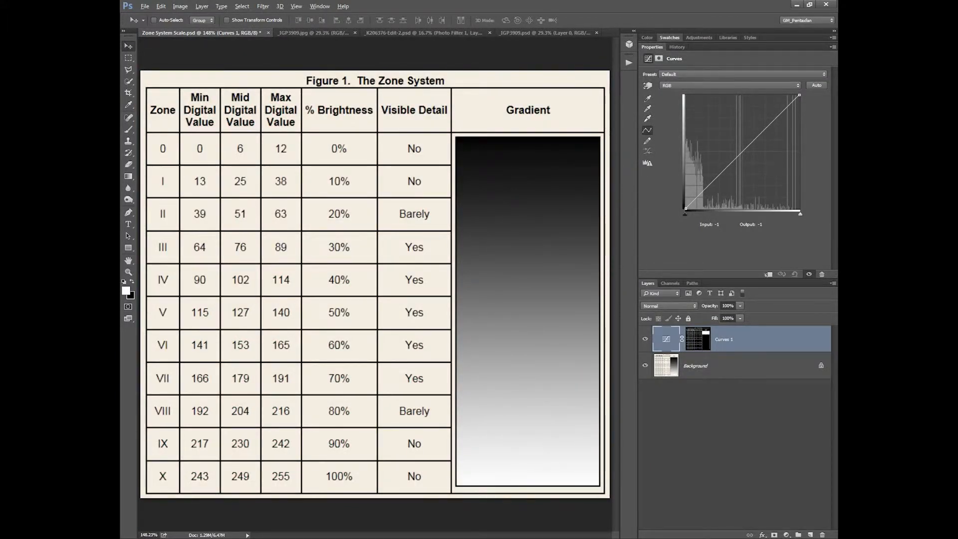
{"action": "left_click", "coordinate": [698, 338]}
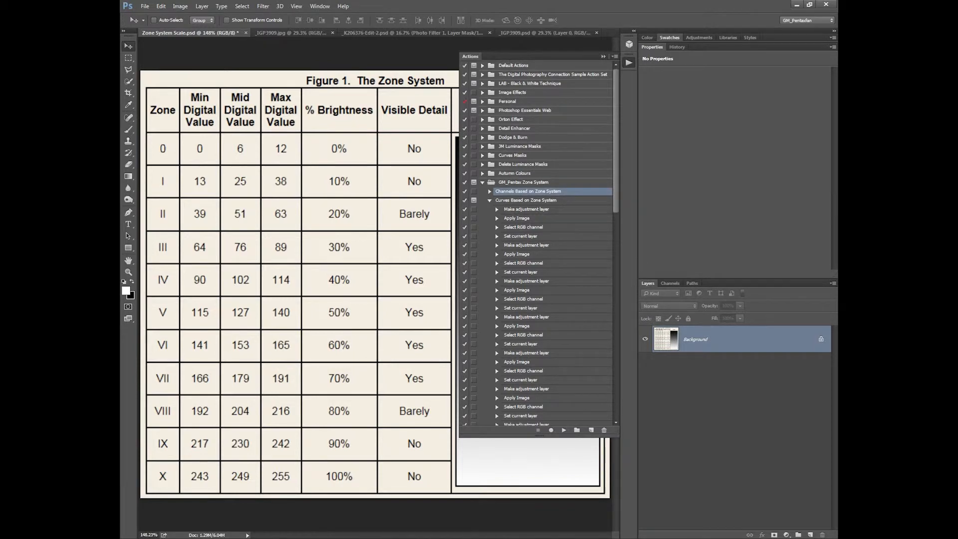
Step: Run the Curves Based on Zone System action, continuing through the feathering and grouping messages
{"action": "left_click", "coordinate": [489, 199]}
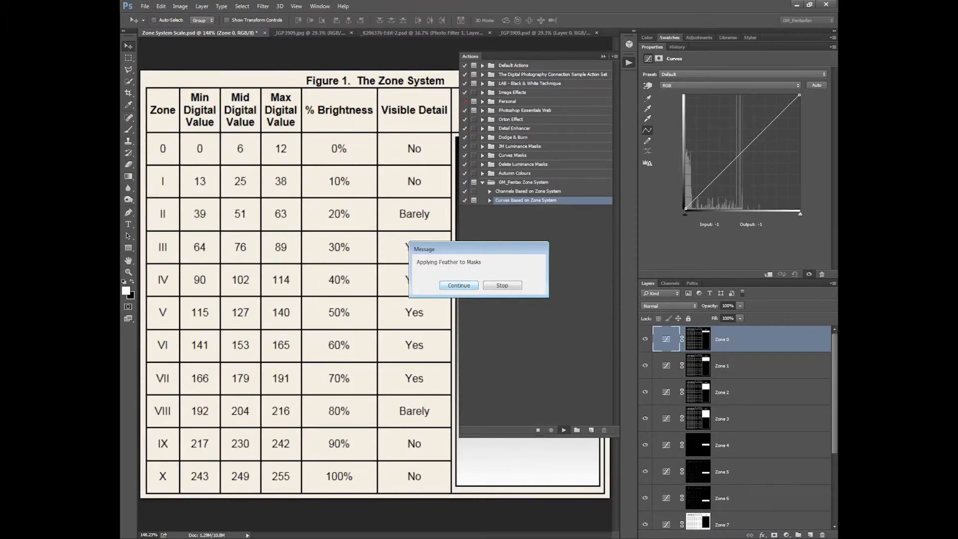
{"action": "left_click", "coordinate": [458, 285]}
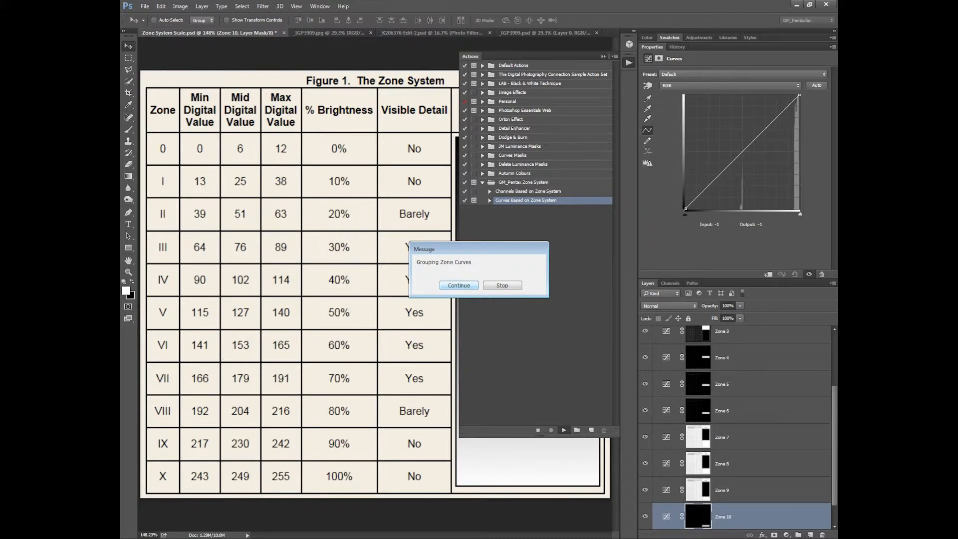
{"action": "left_click", "coordinate": [457, 285]}
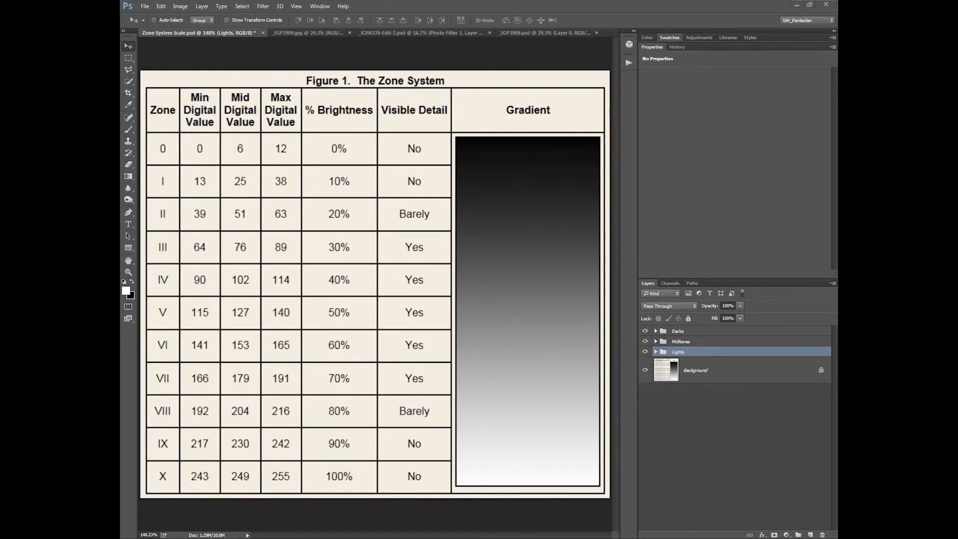
{"action": "left_click", "coordinate": [656, 351]}
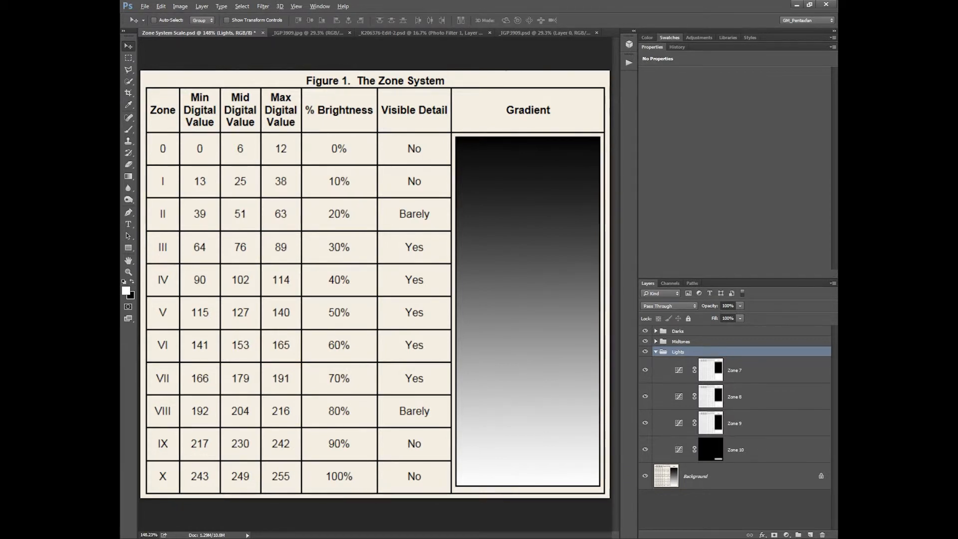
{"action": "left_click", "coordinate": [709, 449]}
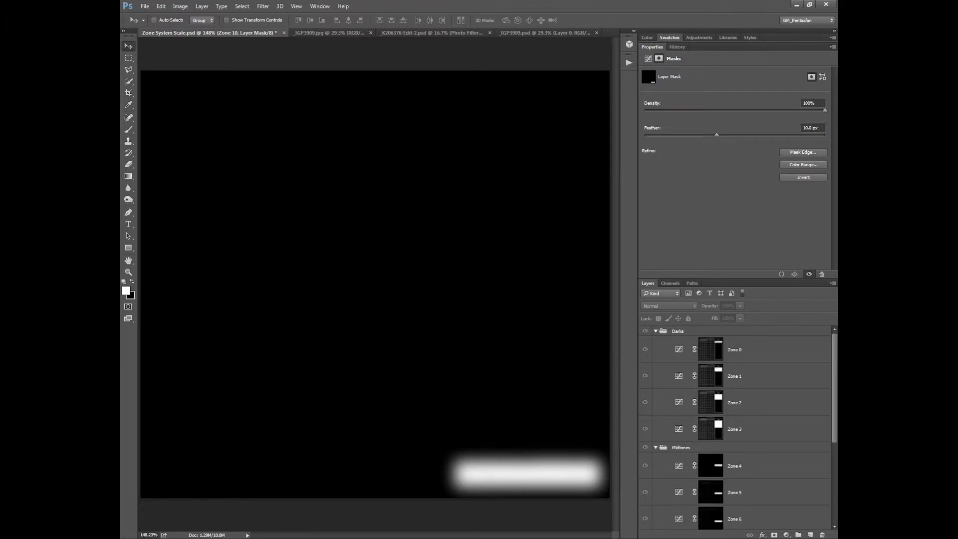
{"action": "scroll", "scroll_direction": "down", "scroll_amount": 3}
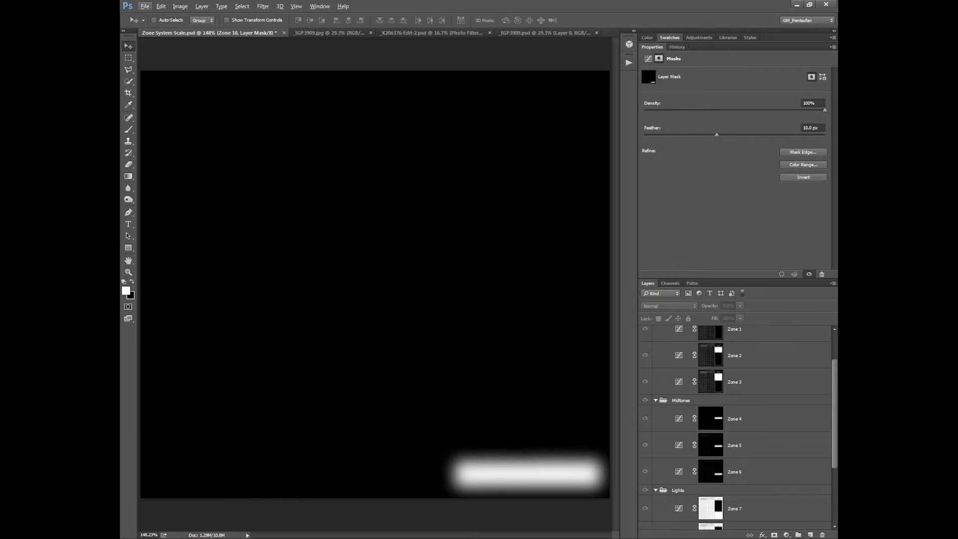
{"action": "left_click", "coordinate": [733, 418]}
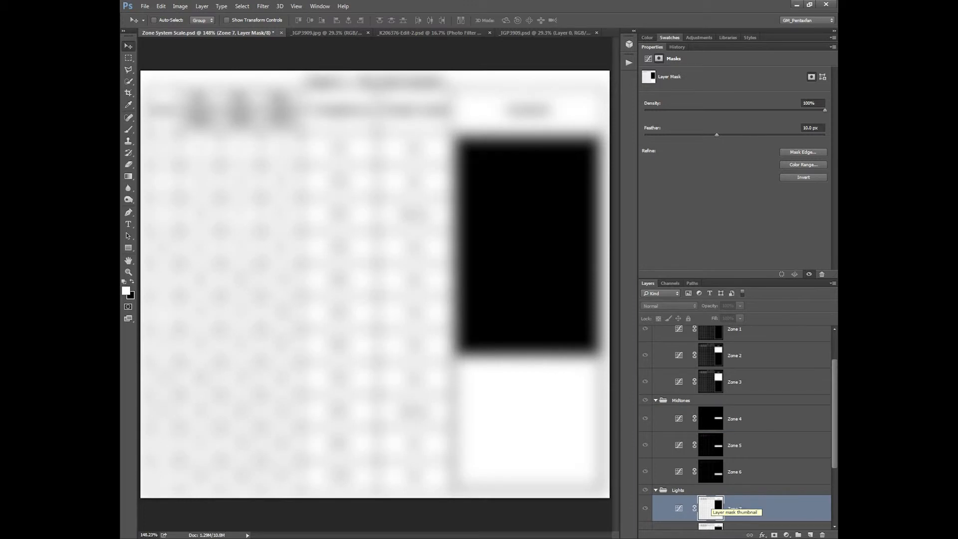
{"action": "left_click", "coordinate": [733, 381]}
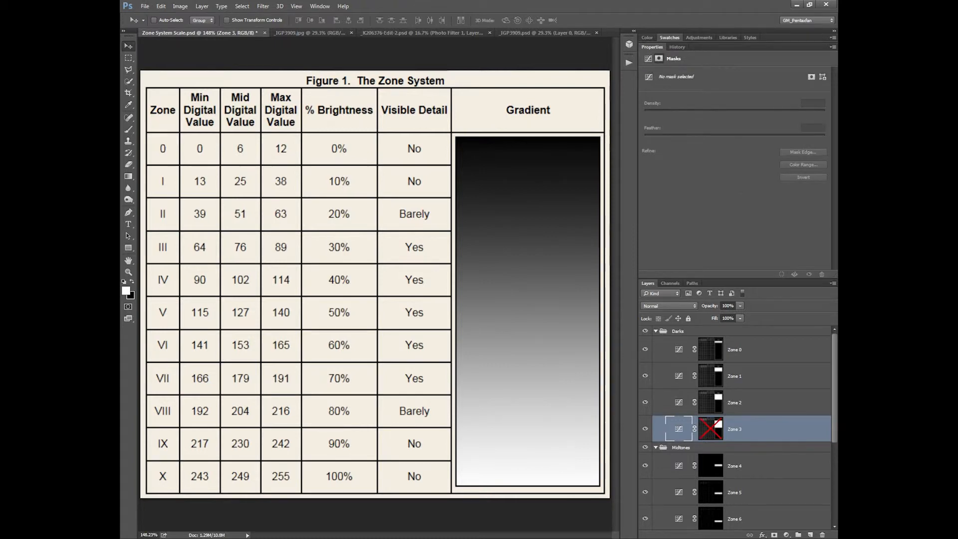
Step: Re-enable the Zone 3 mask, fill it from a marquee over the dark top, feather 40 px
{"action": "left_click", "coordinate": [709, 428]}
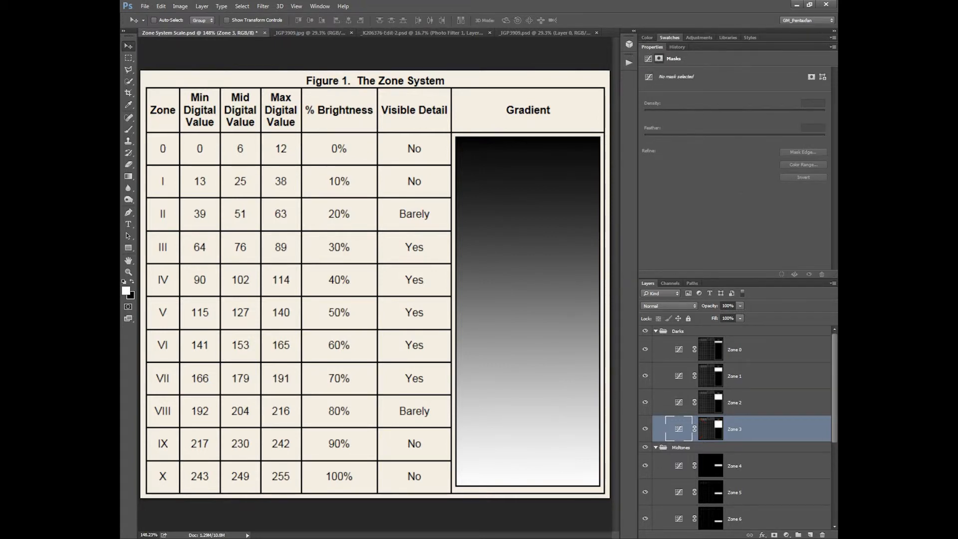
{"action": "left_click_drag", "start_coordinate": [463, 143], "coordinate": [596, 268]}
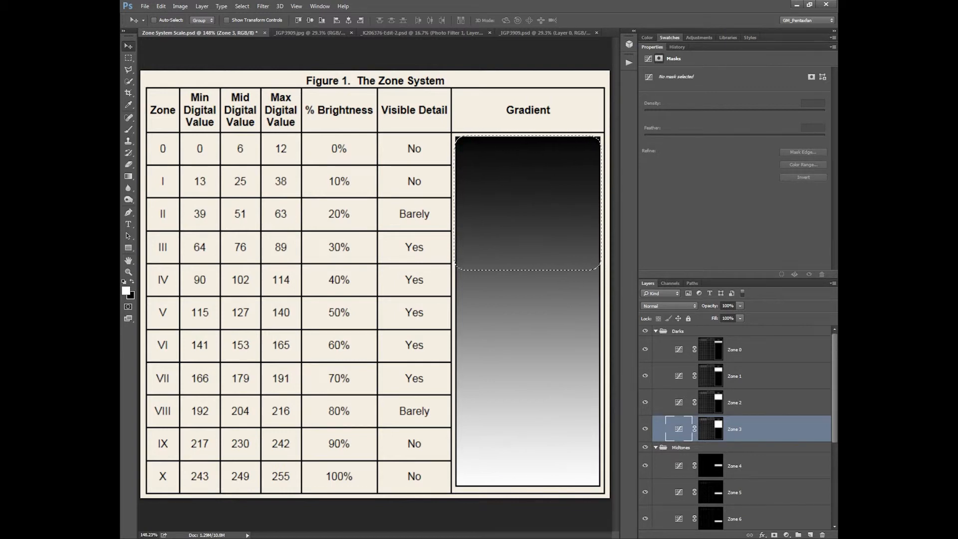
{"action": "left_click", "coordinate": [718, 428]}
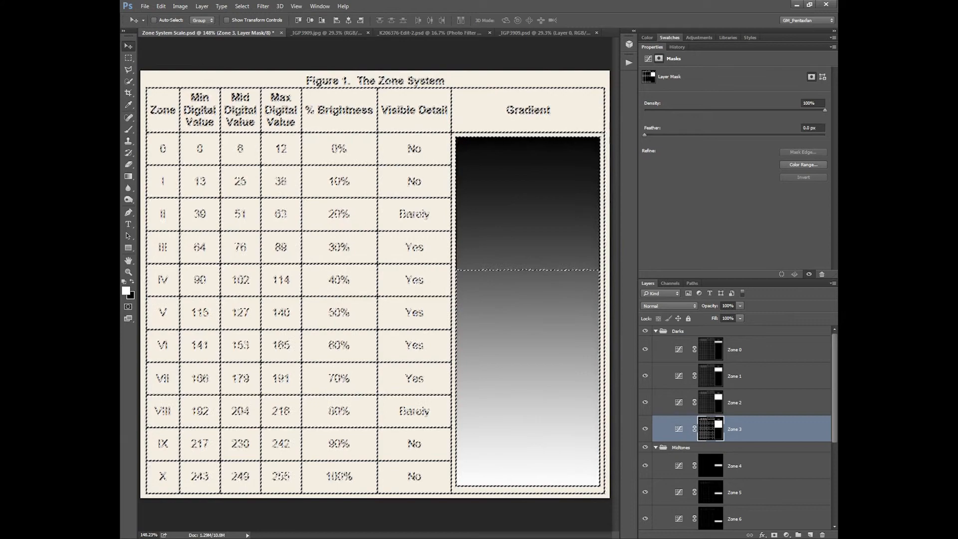
{"action": "mouse_move", "coordinate": [710, 426]}
{"action": "type", "text": "40"}
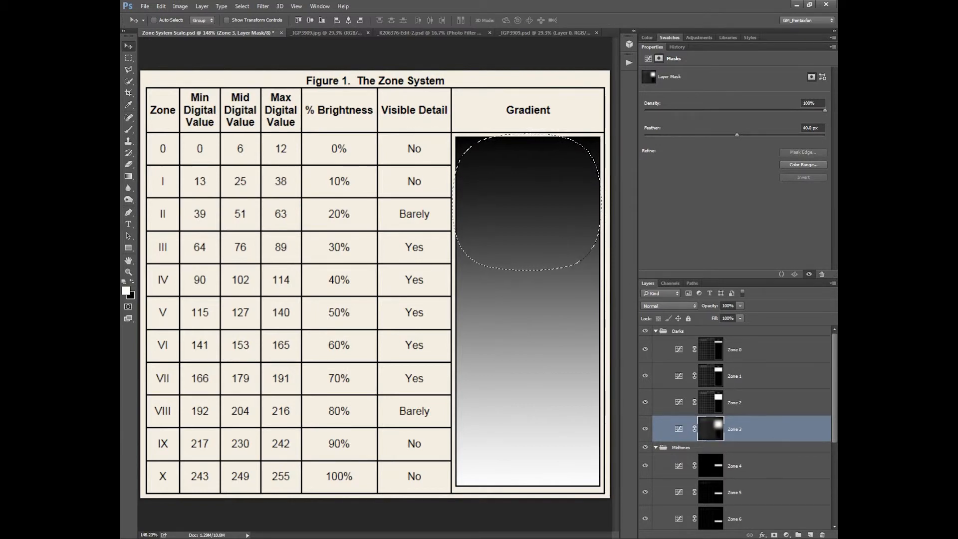
{"action": "left_click_drag", "start_coordinate": [736, 134], "coordinate": [696, 134]}
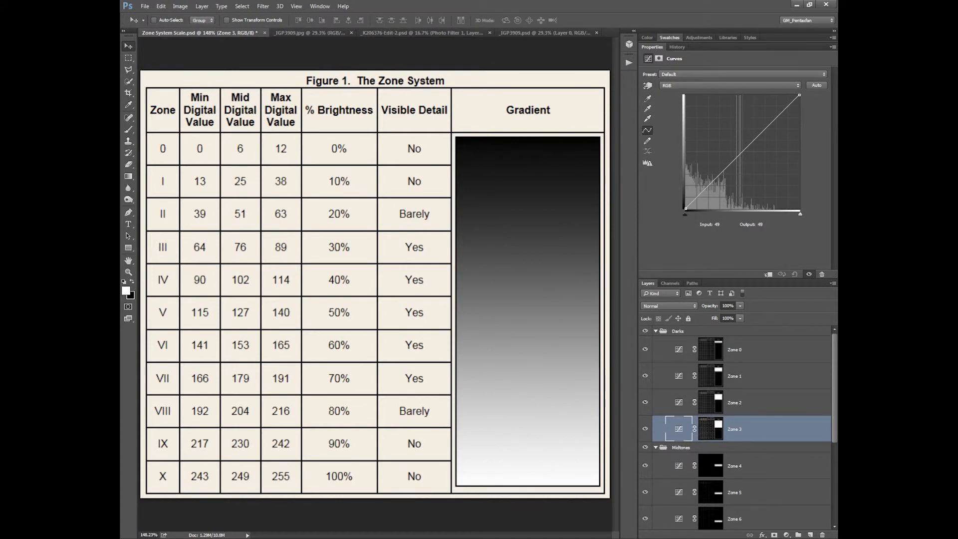
Step: Give Zone 3 an Increase Contrast curve and pull its lower point down to deepen the shadows
{"action": "left_click", "coordinate": [741, 74]}
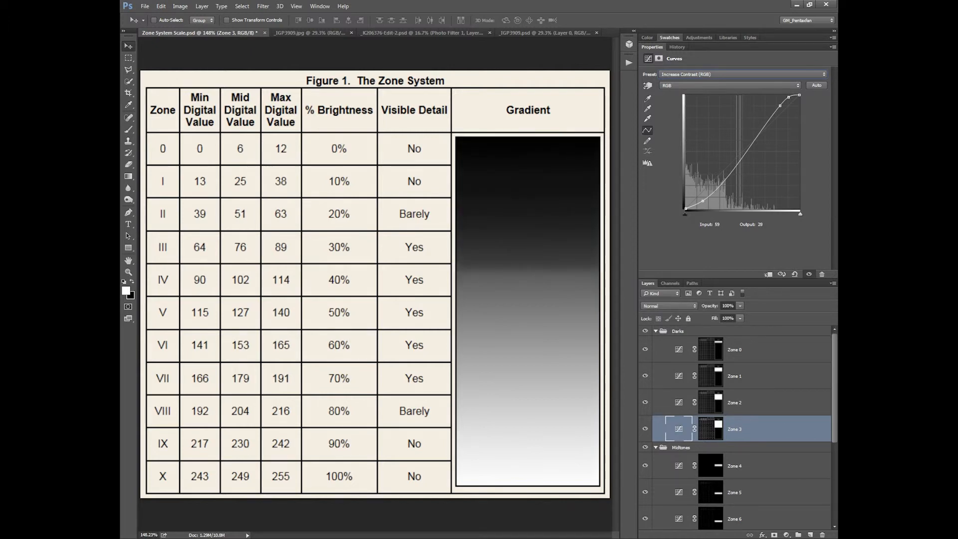
{"action": "left_click_drag", "start_coordinate": [703, 200], "coordinate": [684, 213]}
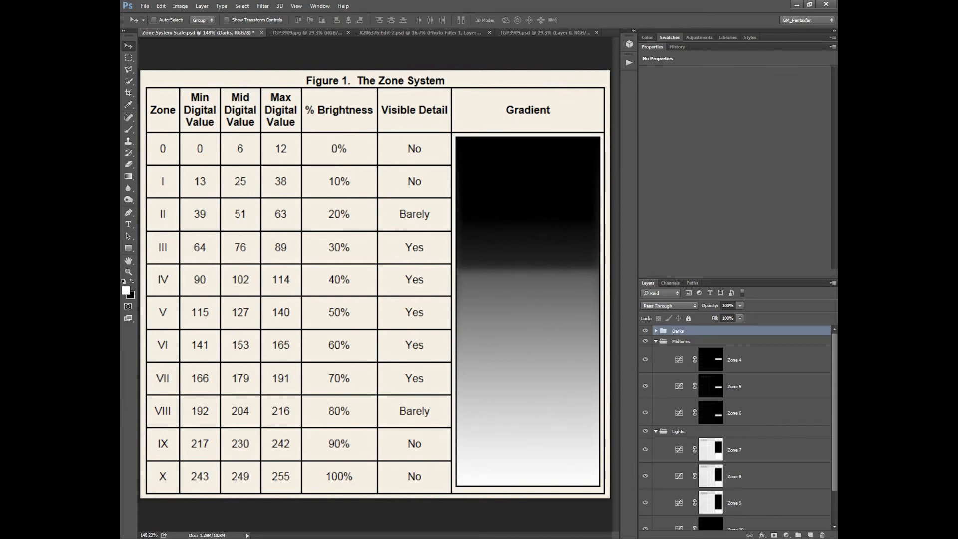
Step: On the Zone 5 Curves layer, darken the band, then lift the curve steeply to near white
{"action": "left_click", "coordinate": [710, 385]}
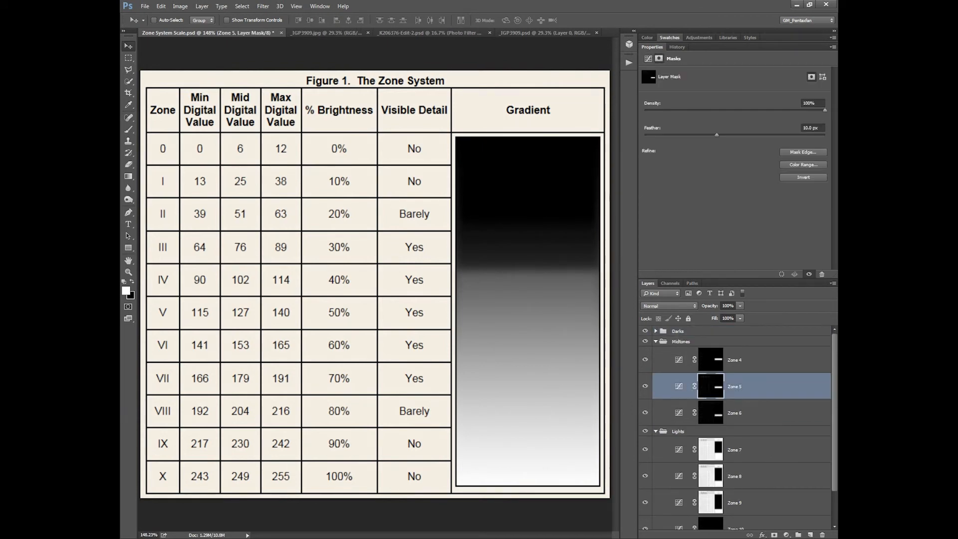
{"action": "left_click_drag", "start_coordinate": [716, 133], "coordinate": [643, 132]}
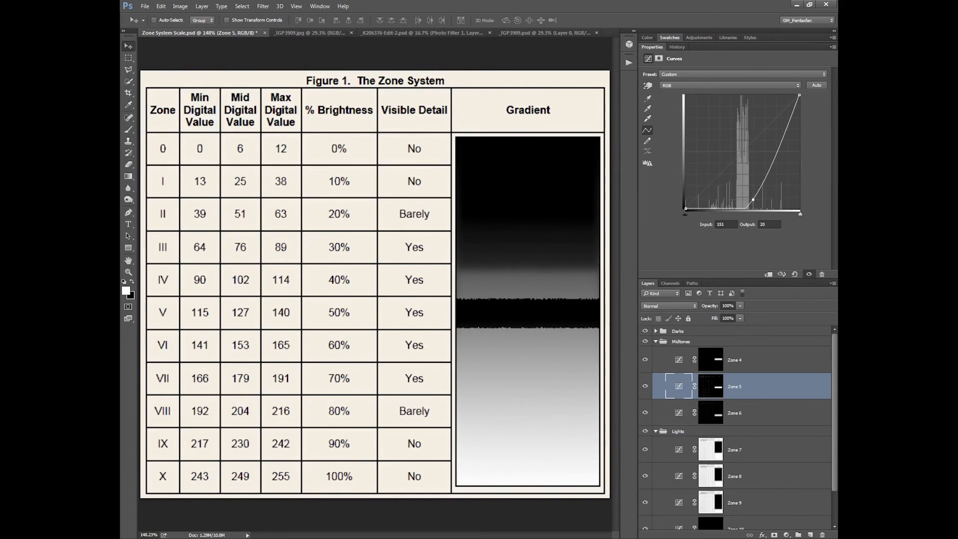
{"action": "left_click_drag", "start_coordinate": [736, 199], "coordinate": [735, 197]}
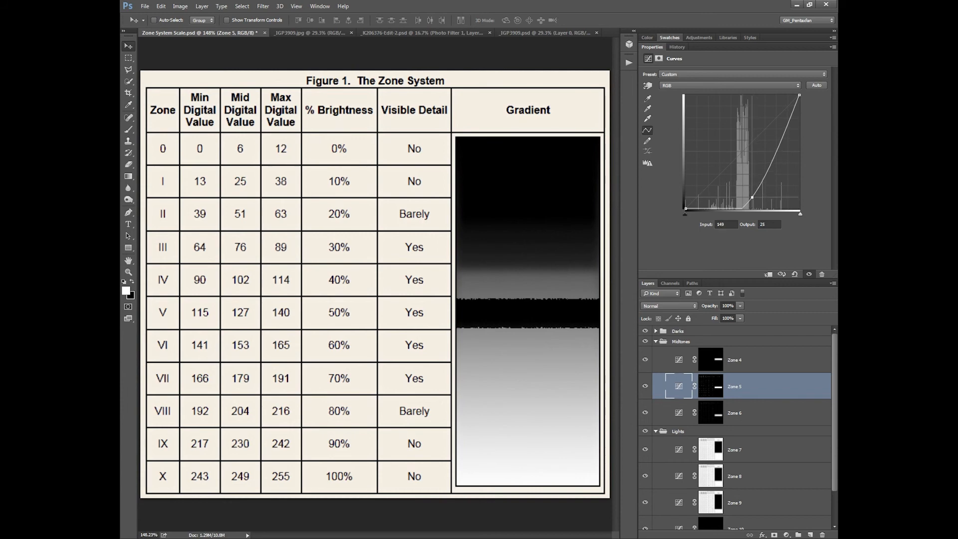
{"action": "left_click_drag", "start_coordinate": [751, 196], "coordinate": [707, 116]}
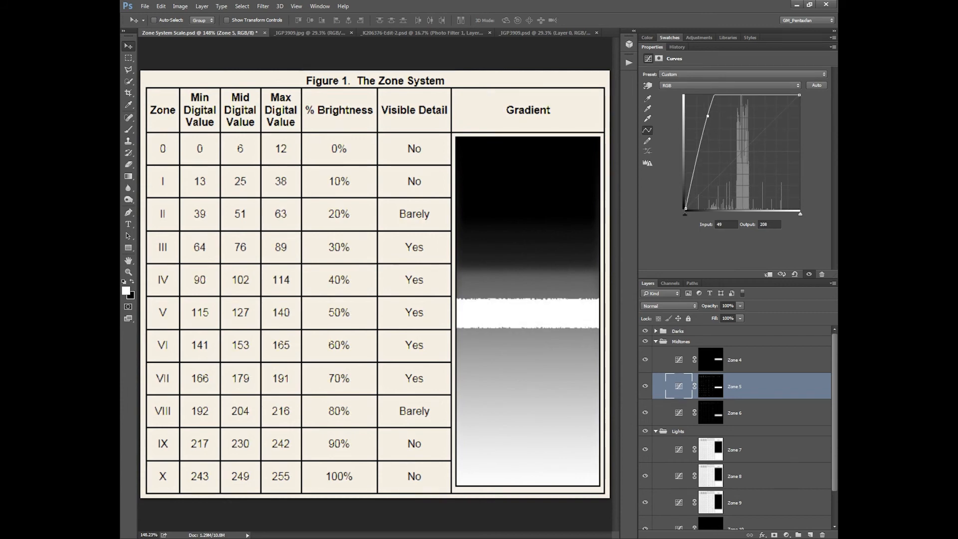